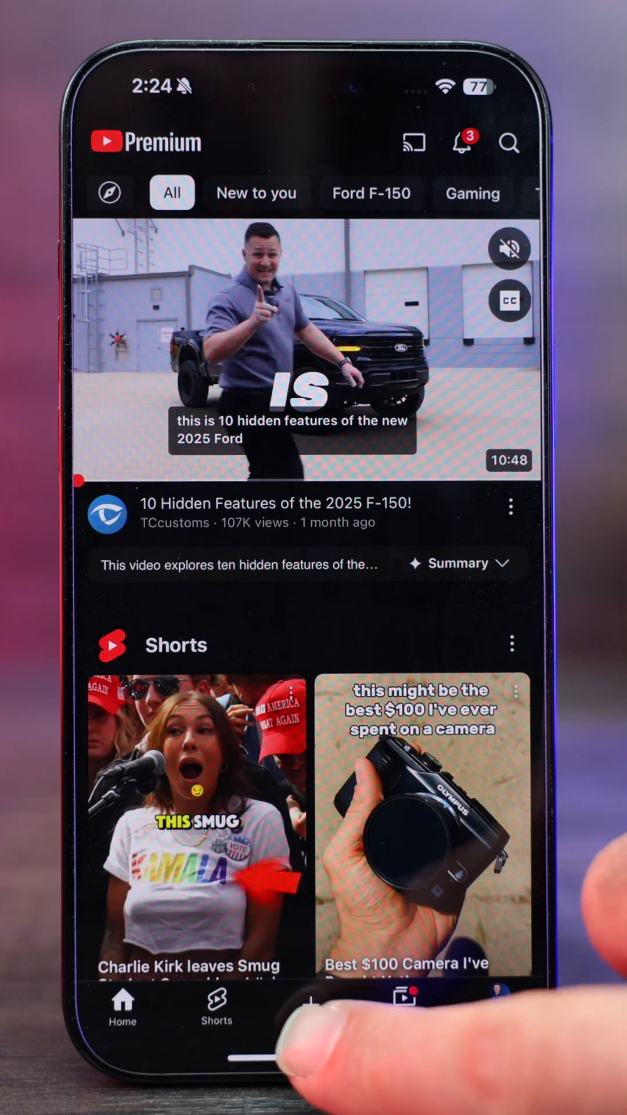
Start a new Short from the Create button to reach the Recents gallery
click(308, 1003)
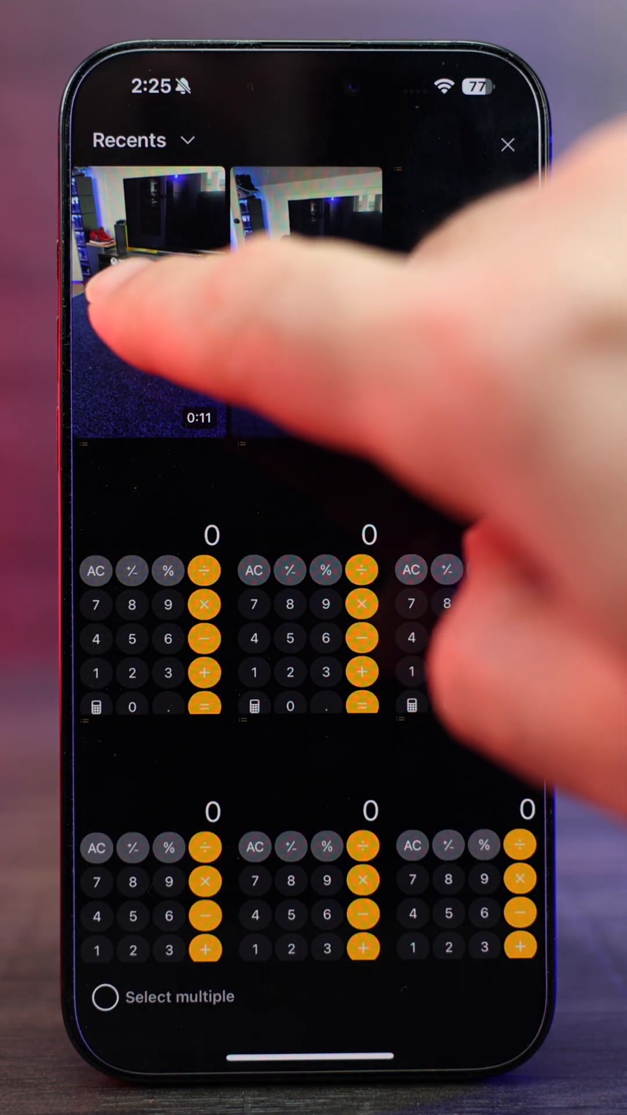
Pick the 0:11 room video and trim it shorter for the Short
click(151, 214)
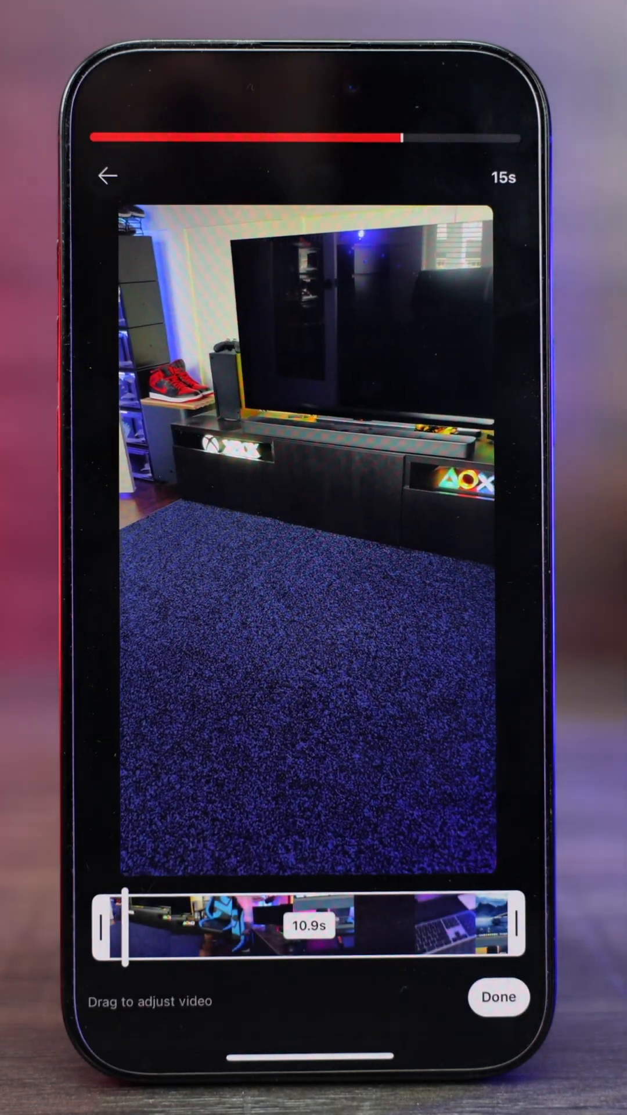
drag(127, 938, 285, 939)
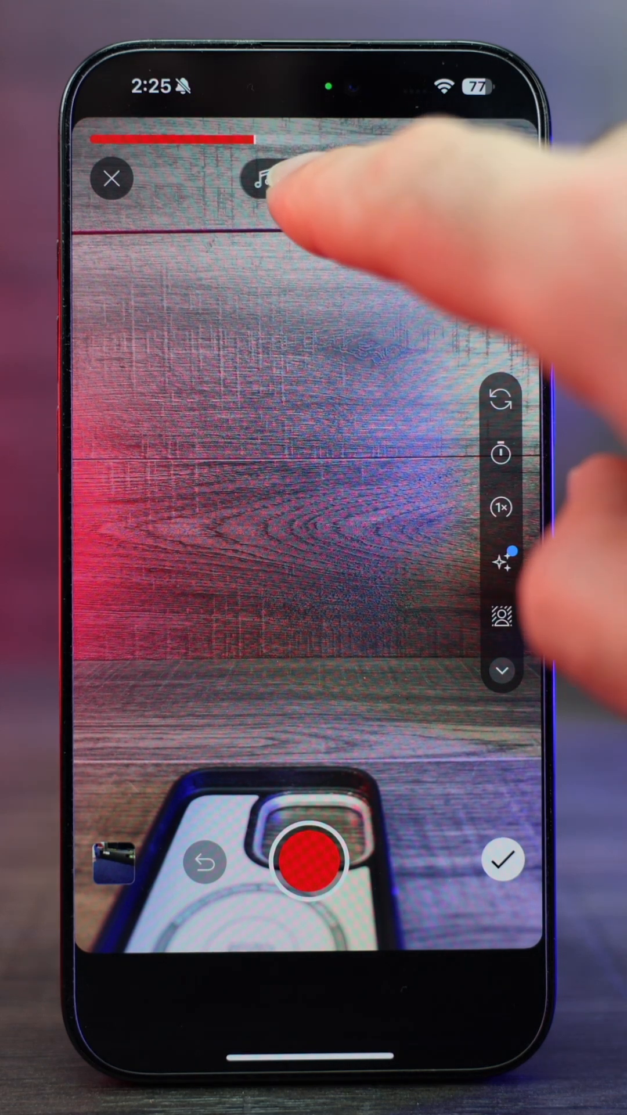
Add the SUPRA sound from Recommended and finish recording
click(265, 179)
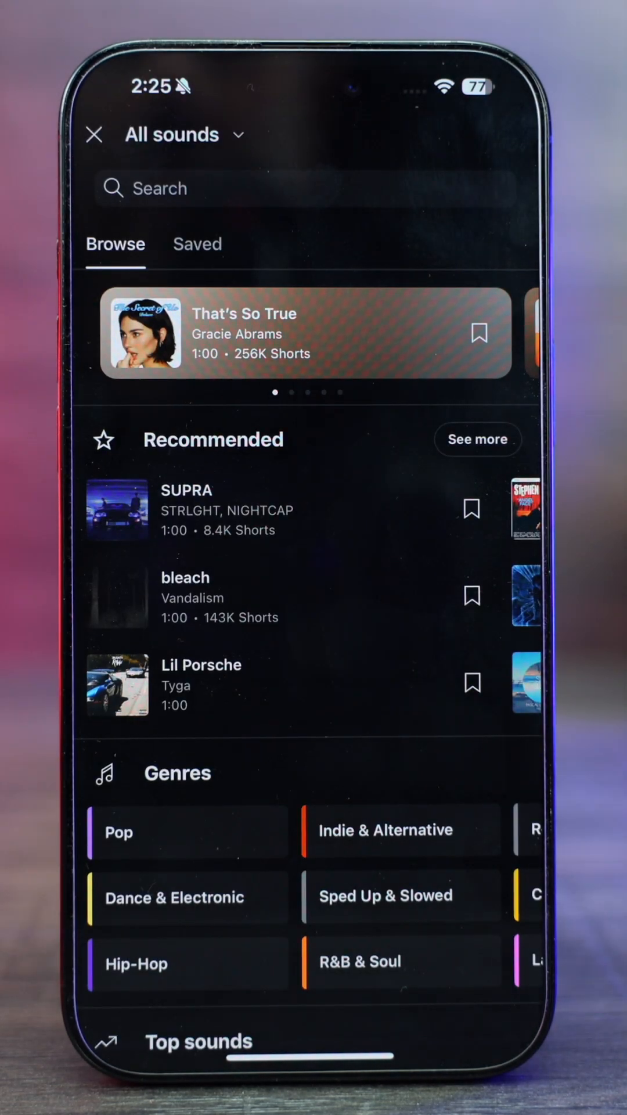
click(117, 511)
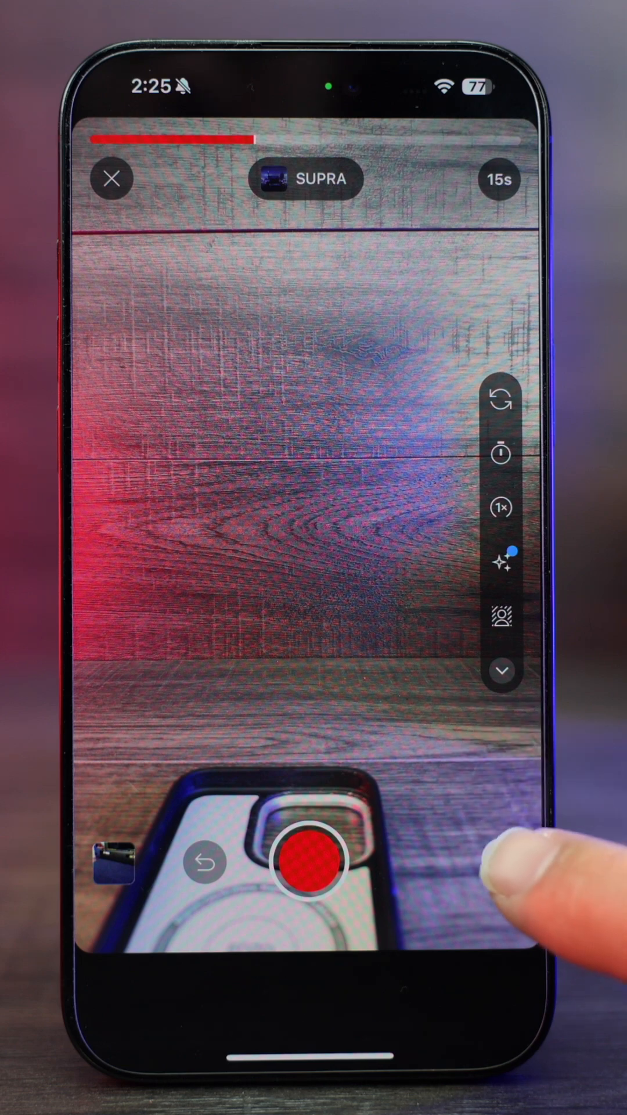
click(312, 862)
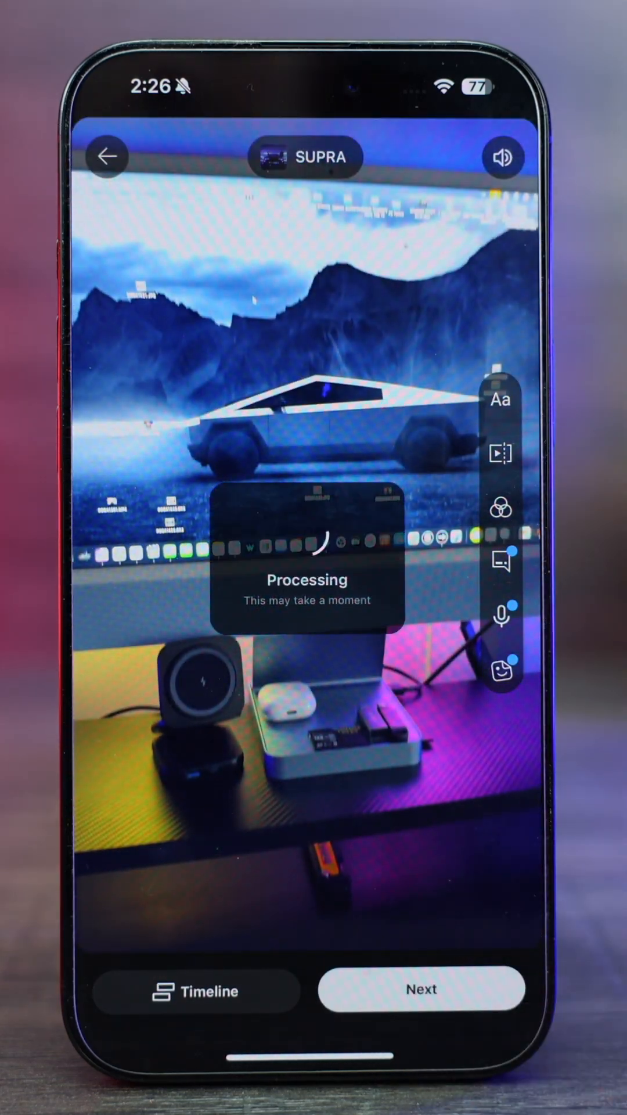
Continue from the editor to the Add details page showing the 0:06 Short
click(421, 990)
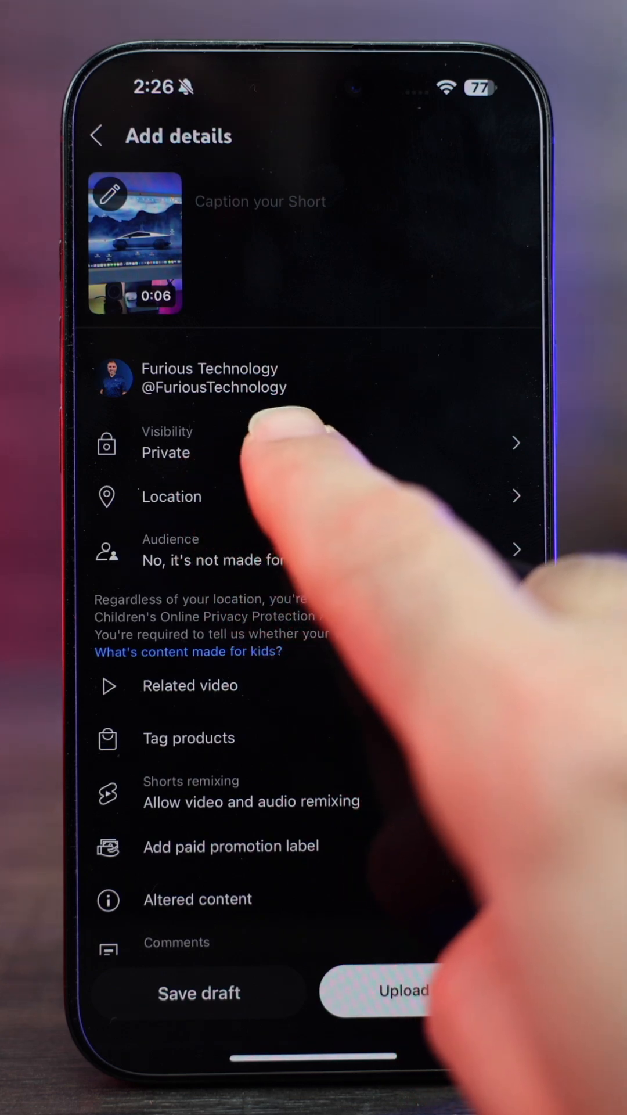
Link 'Unboxing Viltrox 27mm F1.2' as the related video and upload the Short
click(168, 453)
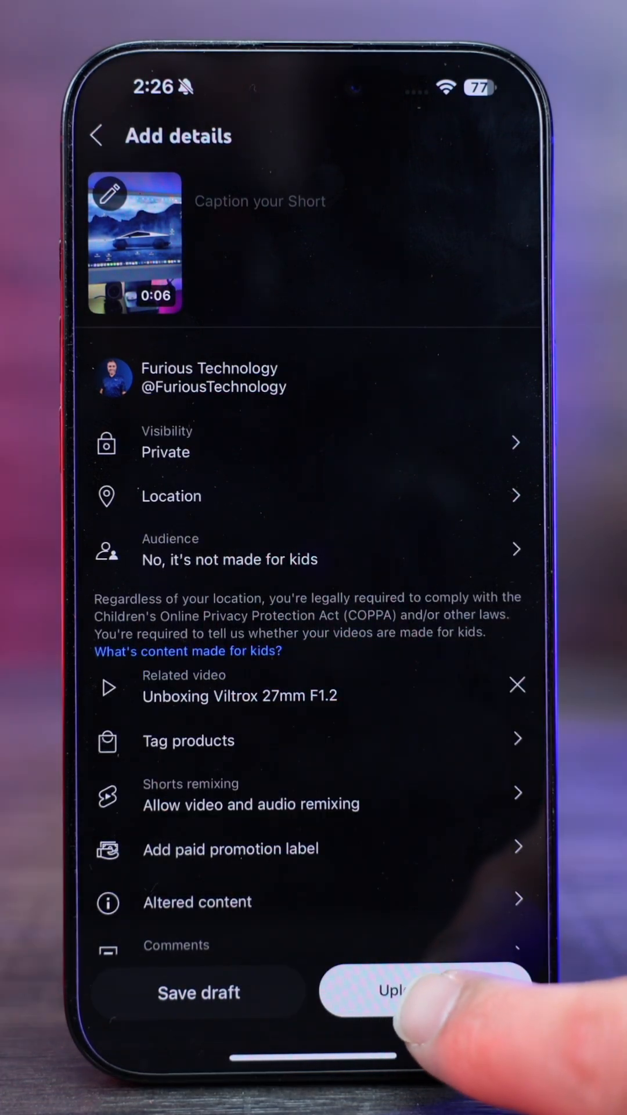
click(414, 991)
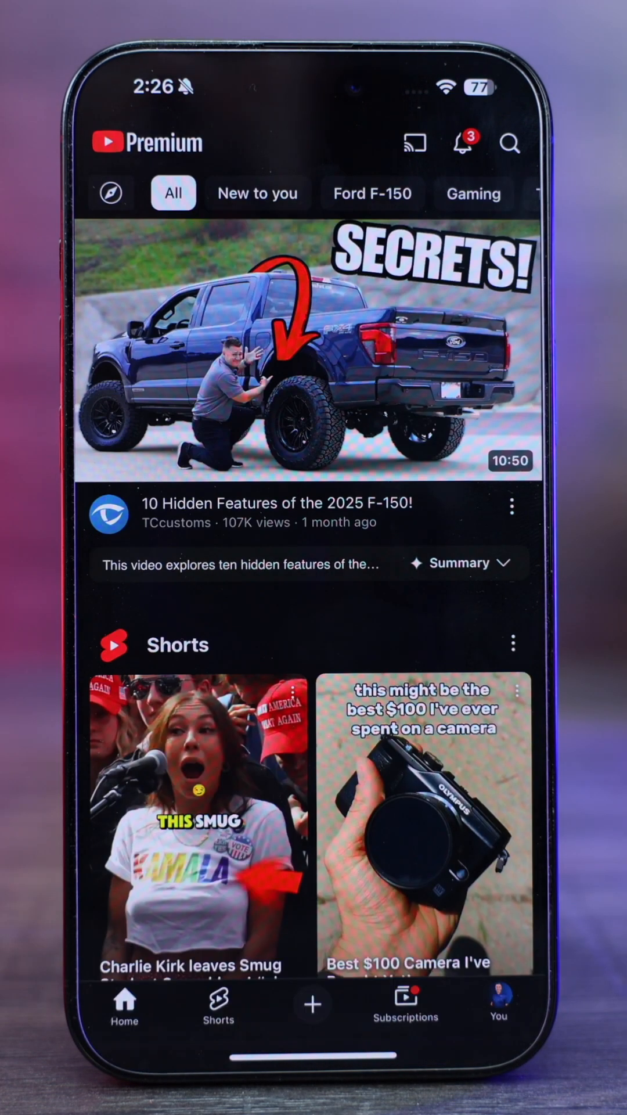